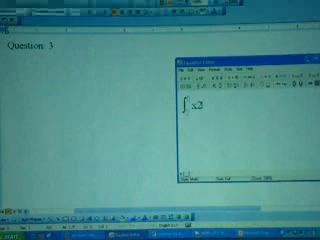
pyautogui.write('.dx')
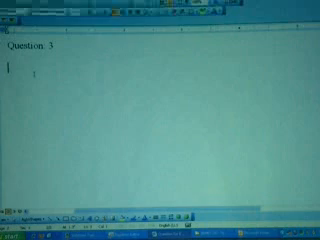
pyautogui.write('∫2x dx')
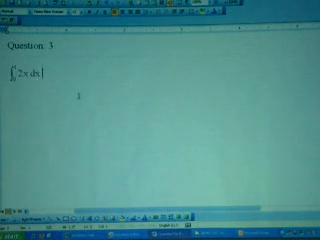